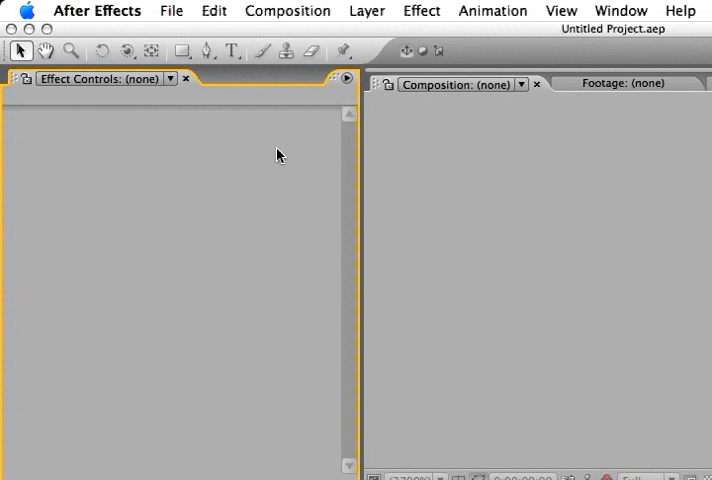
pyautogui.moveTo(170, 10)
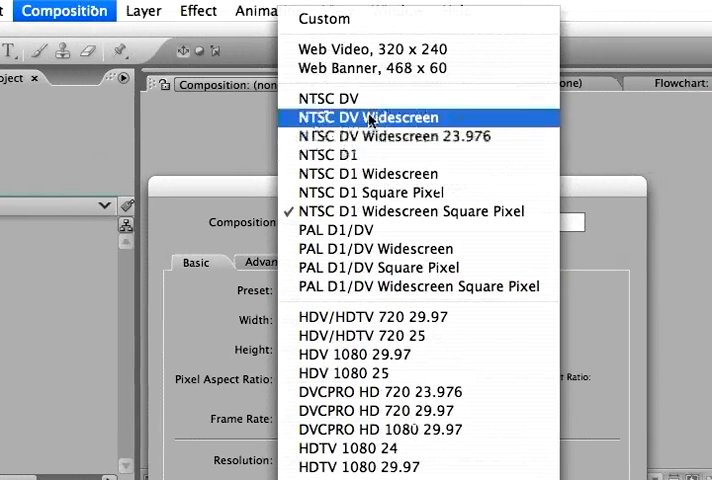
pyautogui.moveTo(355, 155)
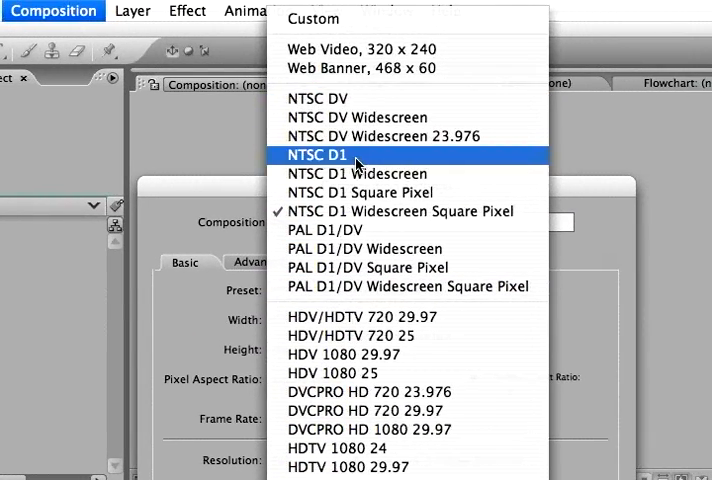
# Step: Create a composition from the NTSC D1 preset (720×486, 29.97 fps, 0;01;50;00 long)
pyautogui.click(315, 155)
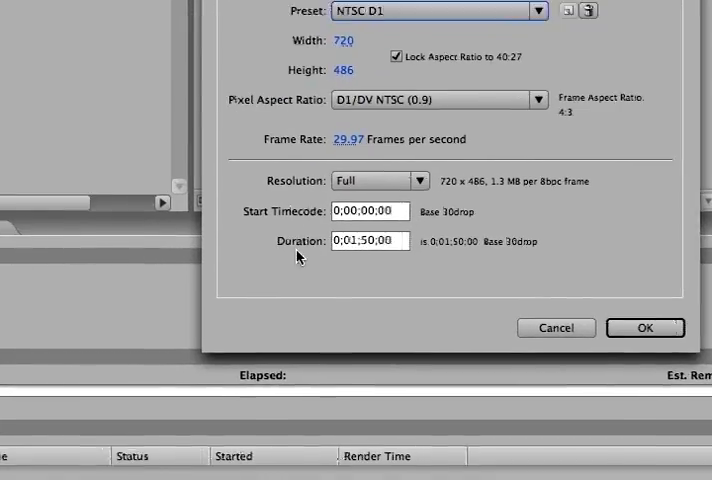
pyautogui.click(646, 328)
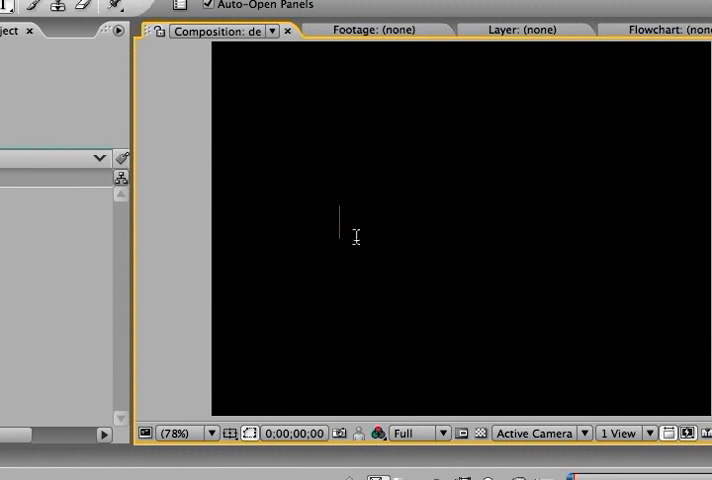
# Step: Type 'after effects' as a text layer in the composition
pyautogui.write('after')
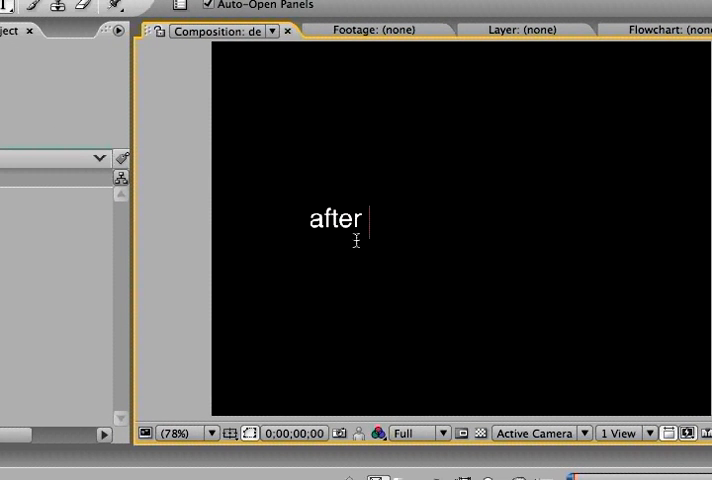
pyautogui.write('effects')
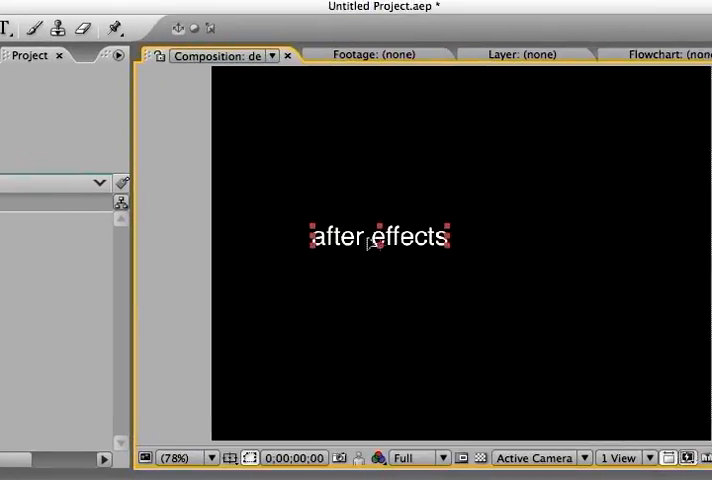
# Step: Apply a text animation preset from the Animation menu to the 'after effects' layer
pyautogui.click(351, 11)
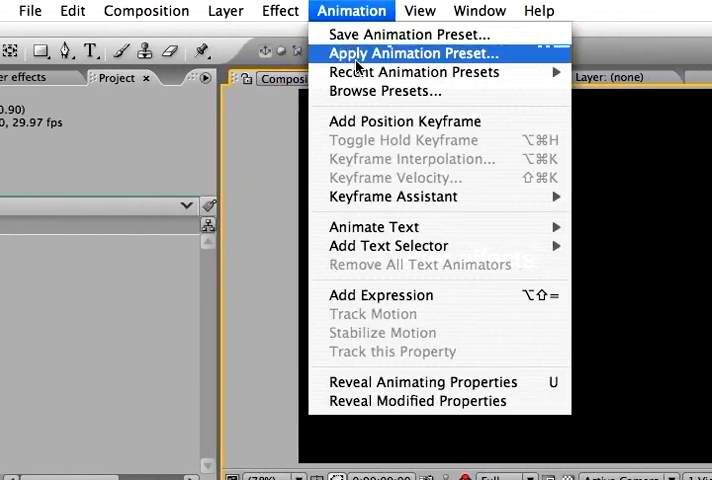
pyautogui.click(410, 53)
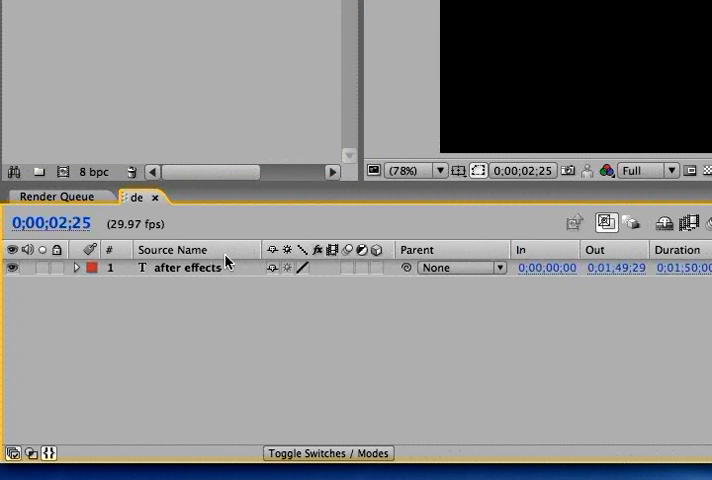
# Step: Move the current-time indicator forward until only 'after' is visible
pyautogui.click(70, 268)
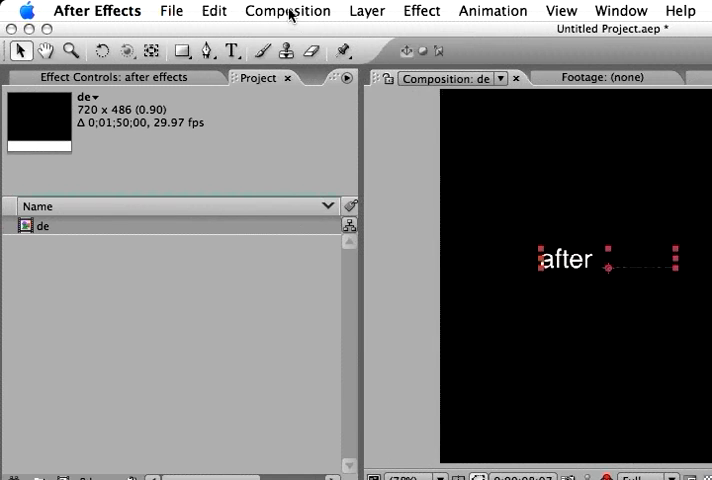
# Step: Start rendering the composition to de.mov from the Render Queue
pyautogui.scroll(-3)
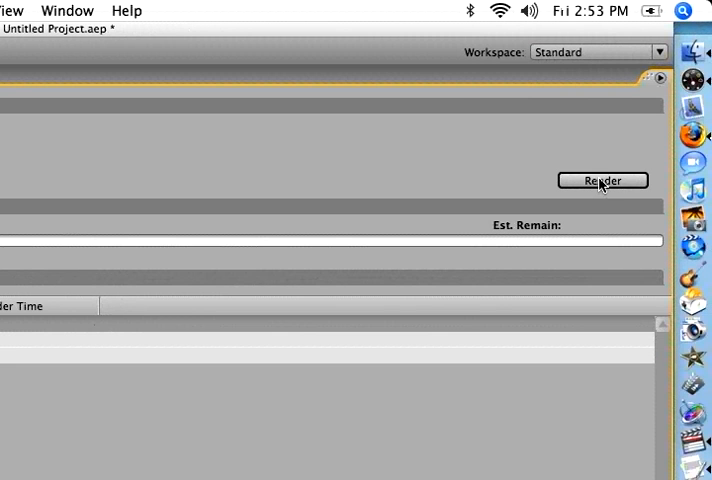
pyautogui.click(602, 180)
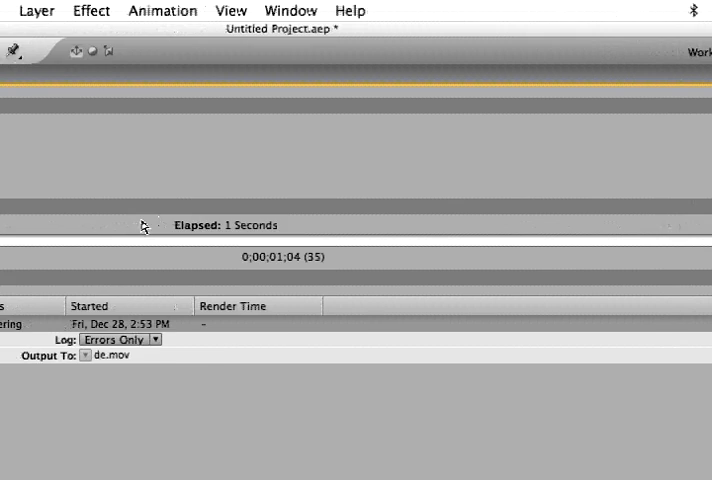